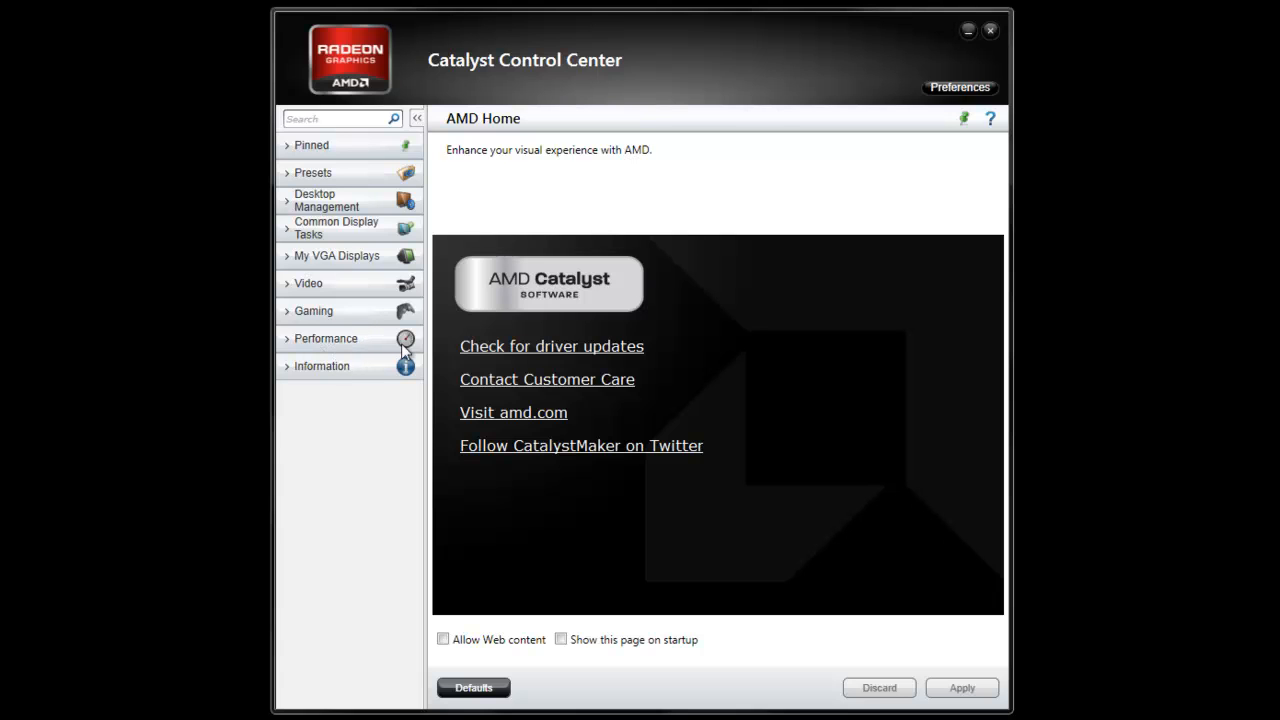
Step: Expand the Performance category in the left navigation pane
{"action": "left_click", "coordinate": [326, 338]}
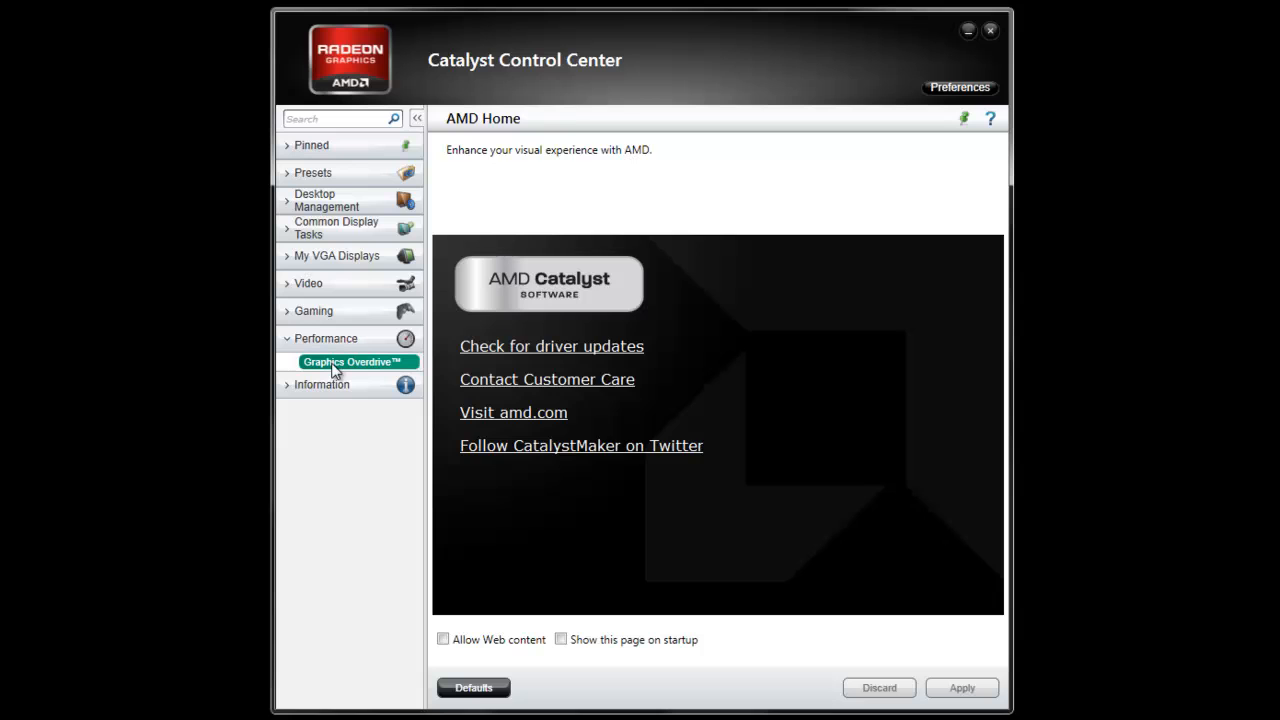
Step: Show the Graphics Overdrive page with GPU and memory clock controls
{"action": "left_click", "coordinate": [350, 362]}
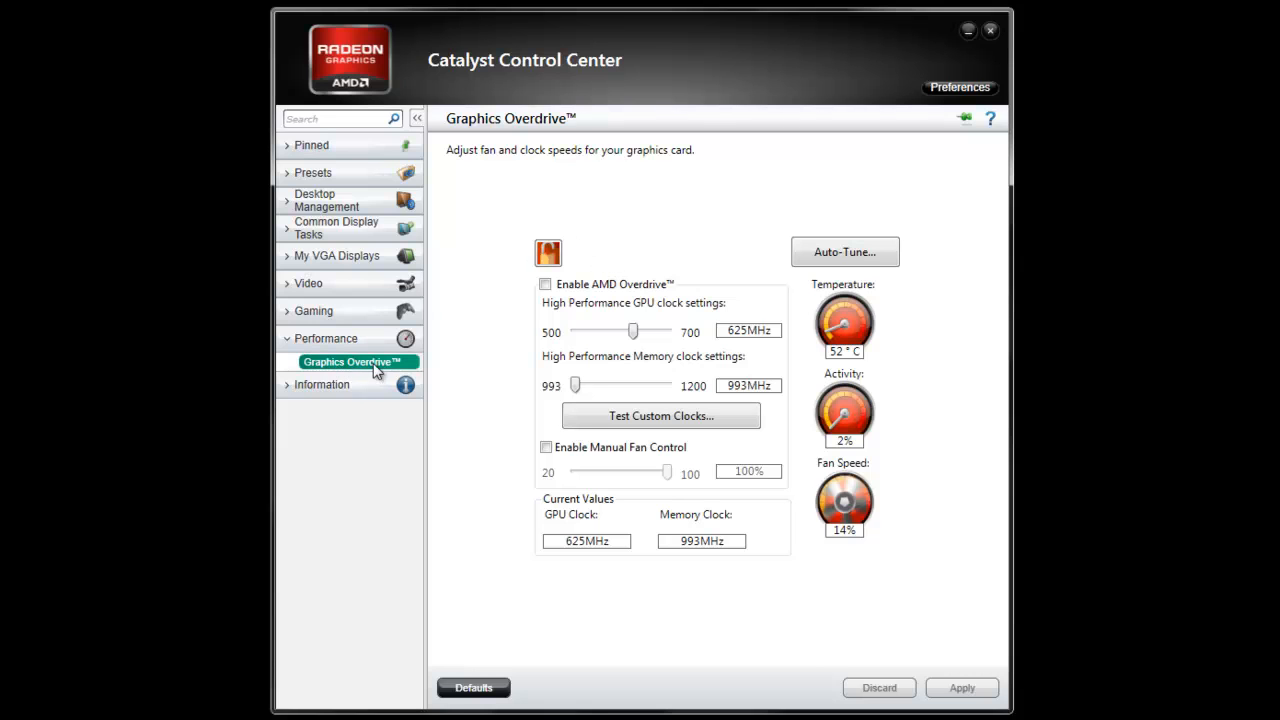
{"action": "mouse_move", "coordinate": [464, 366]}
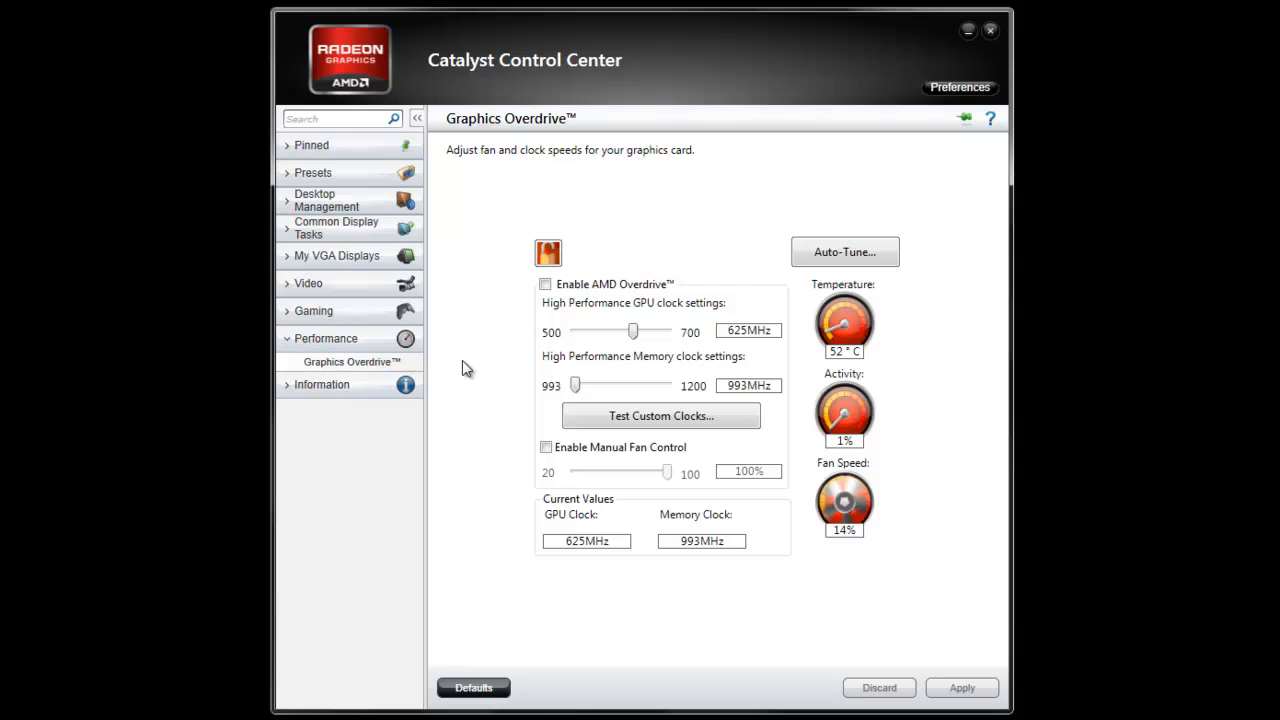
{"action": "mouse_move", "coordinate": [602, 290]}
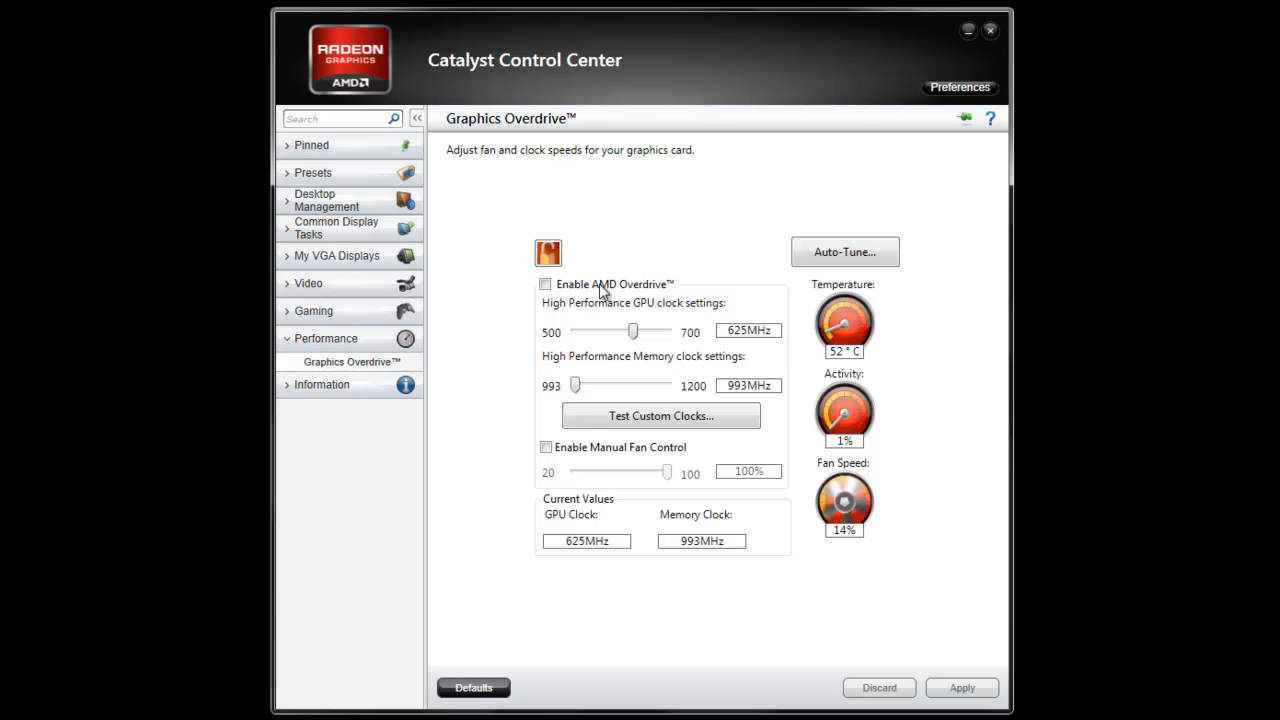
{"action": "mouse_move", "coordinate": [546, 284]}
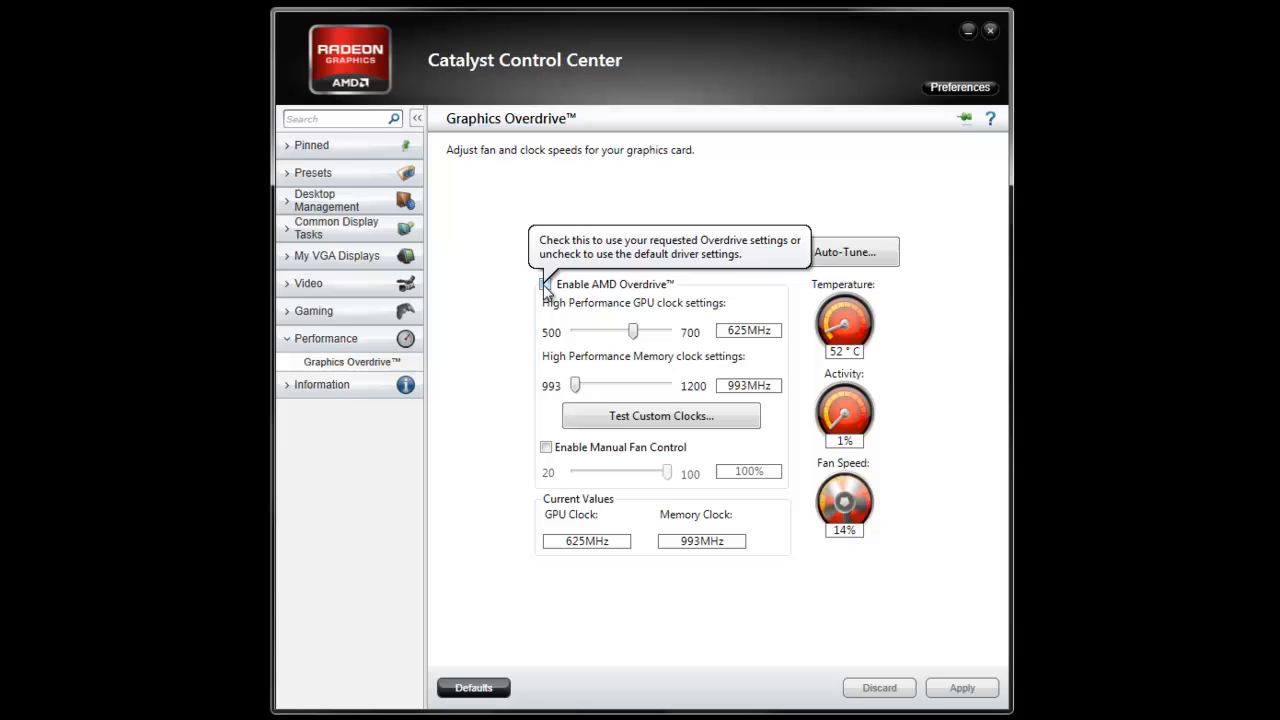
Step: Enable AMD Overdrive and raise the high-performance GPU clock from 625 to 640MHz
{"action": "left_click", "coordinate": [546, 284]}
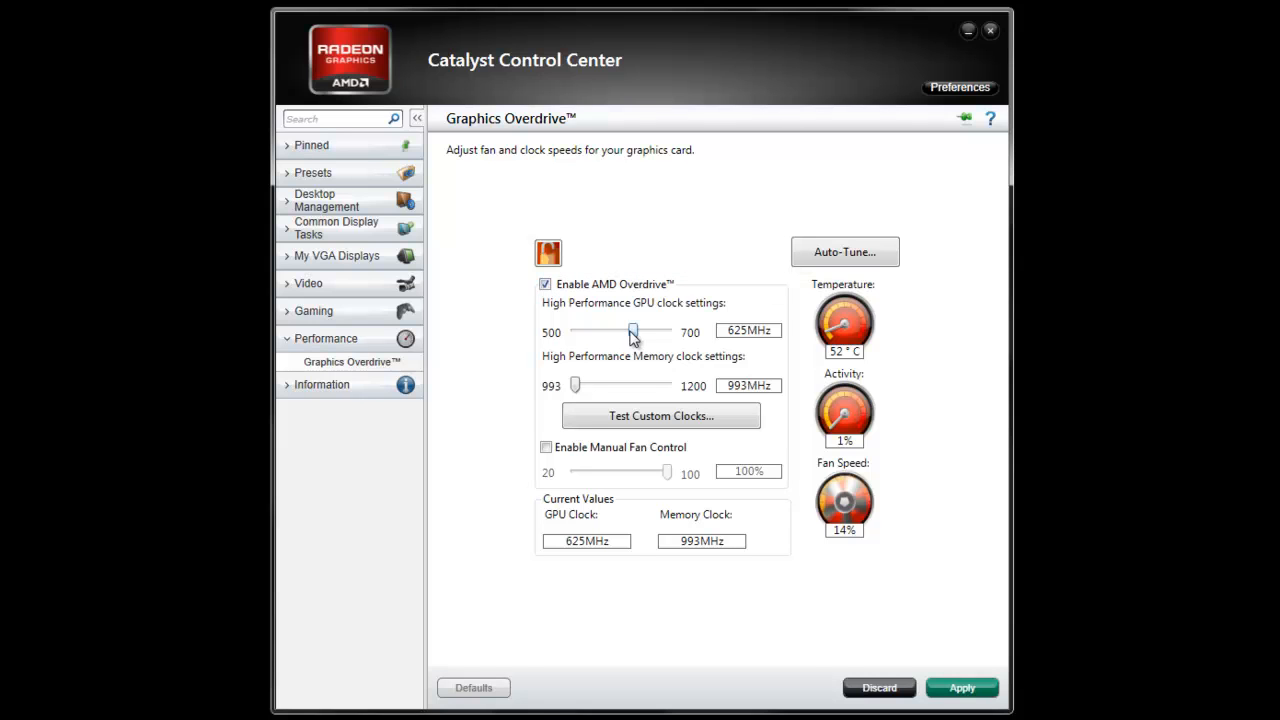
{"action": "mouse_move", "coordinate": [636, 336]}
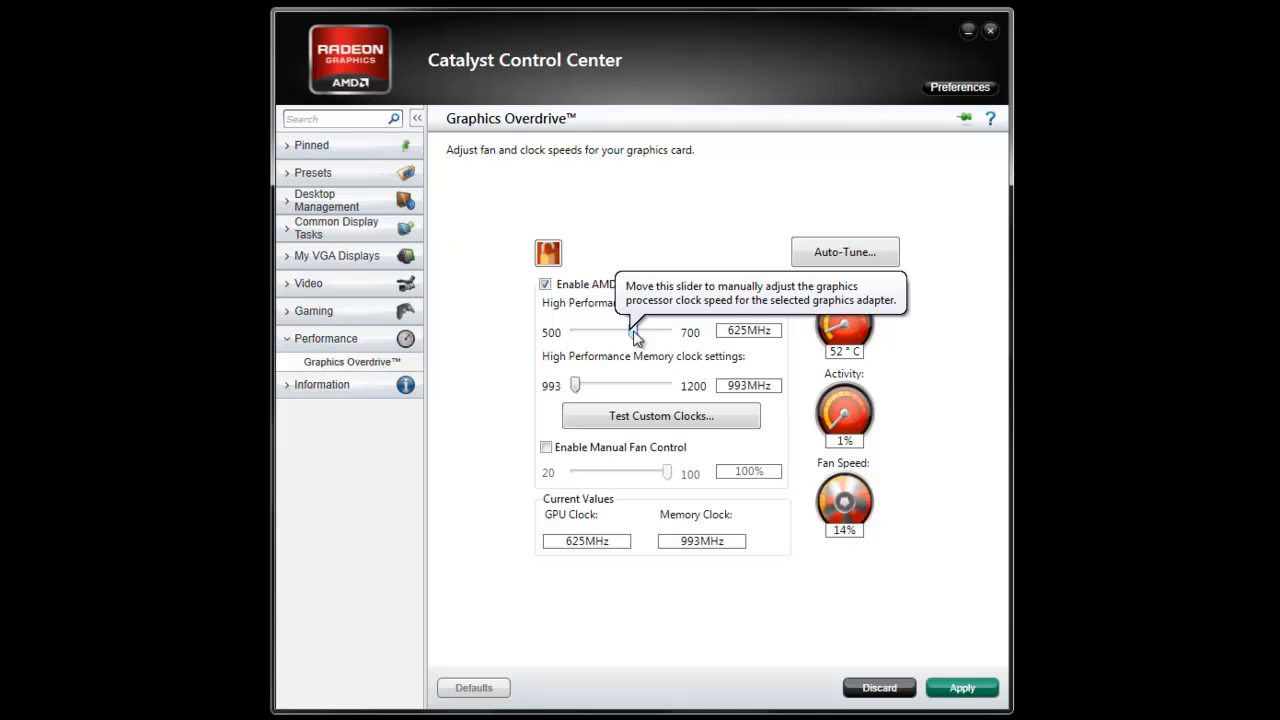
{"action": "mouse_move", "coordinate": [784, 352]}
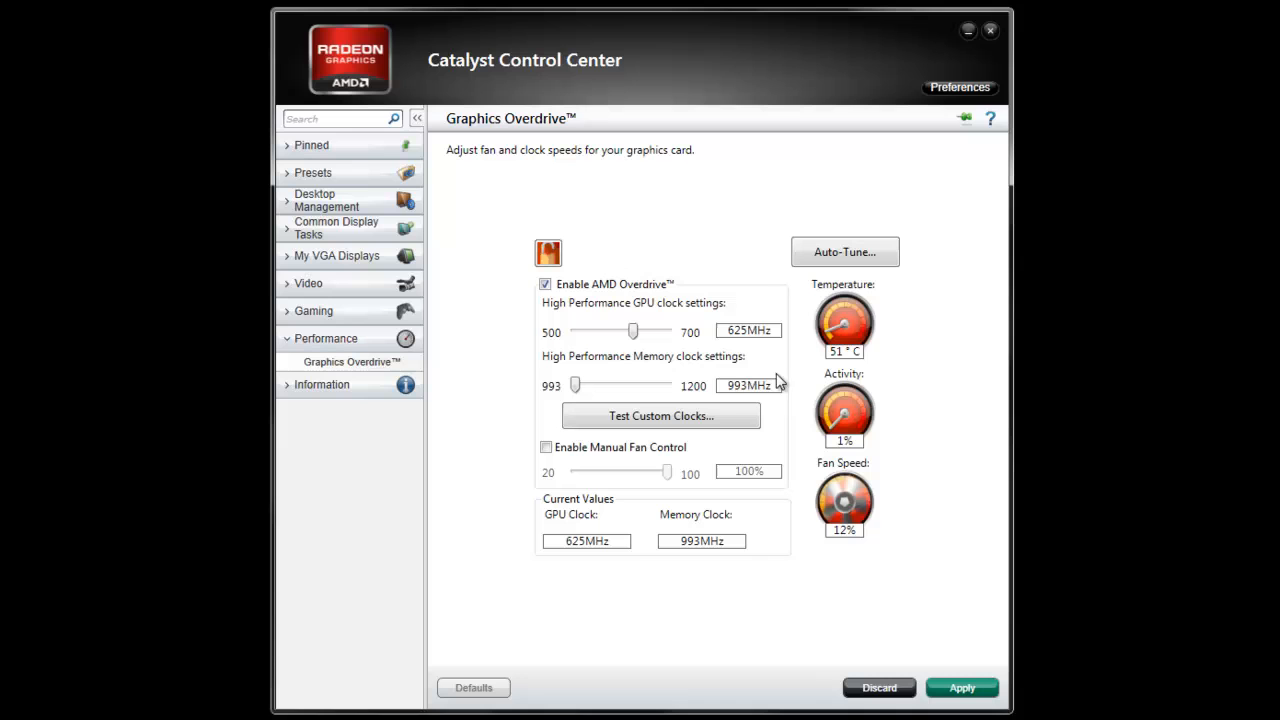
{"action": "mouse_move", "coordinate": [756, 400]}
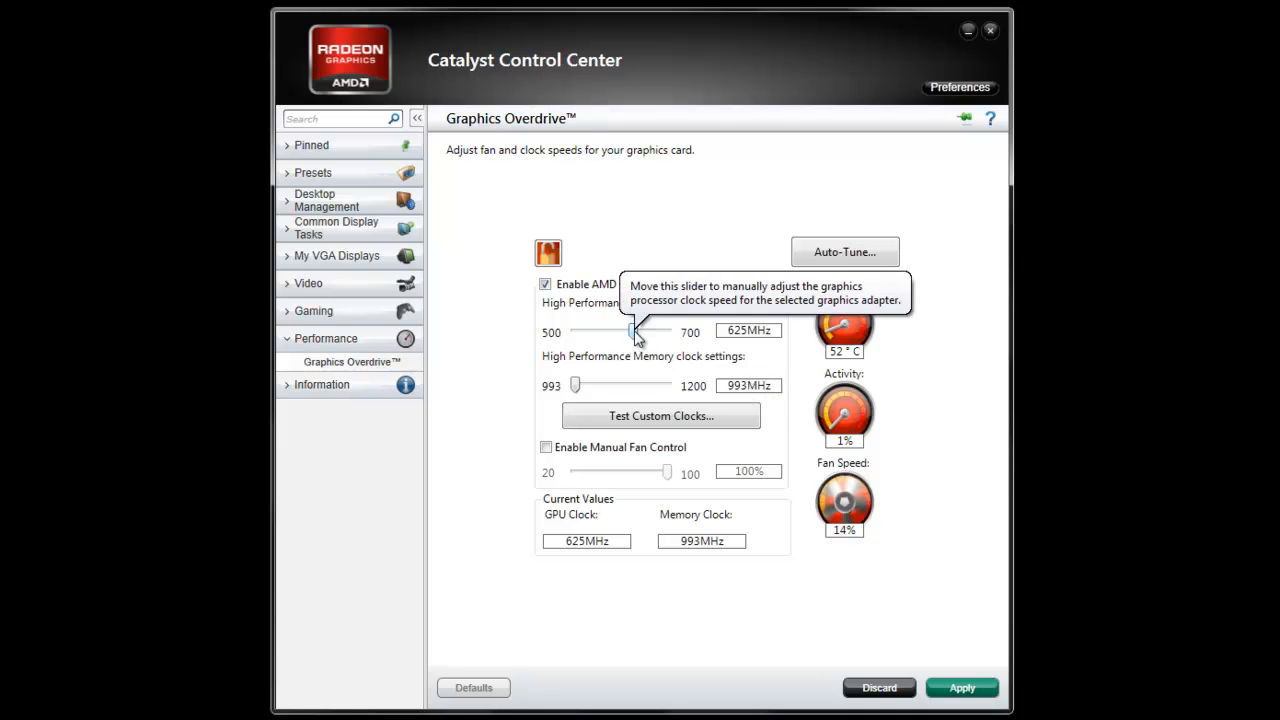
{"action": "left_click_drag", "start_coordinate": [632, 332], "coordinate": [640, 332]}
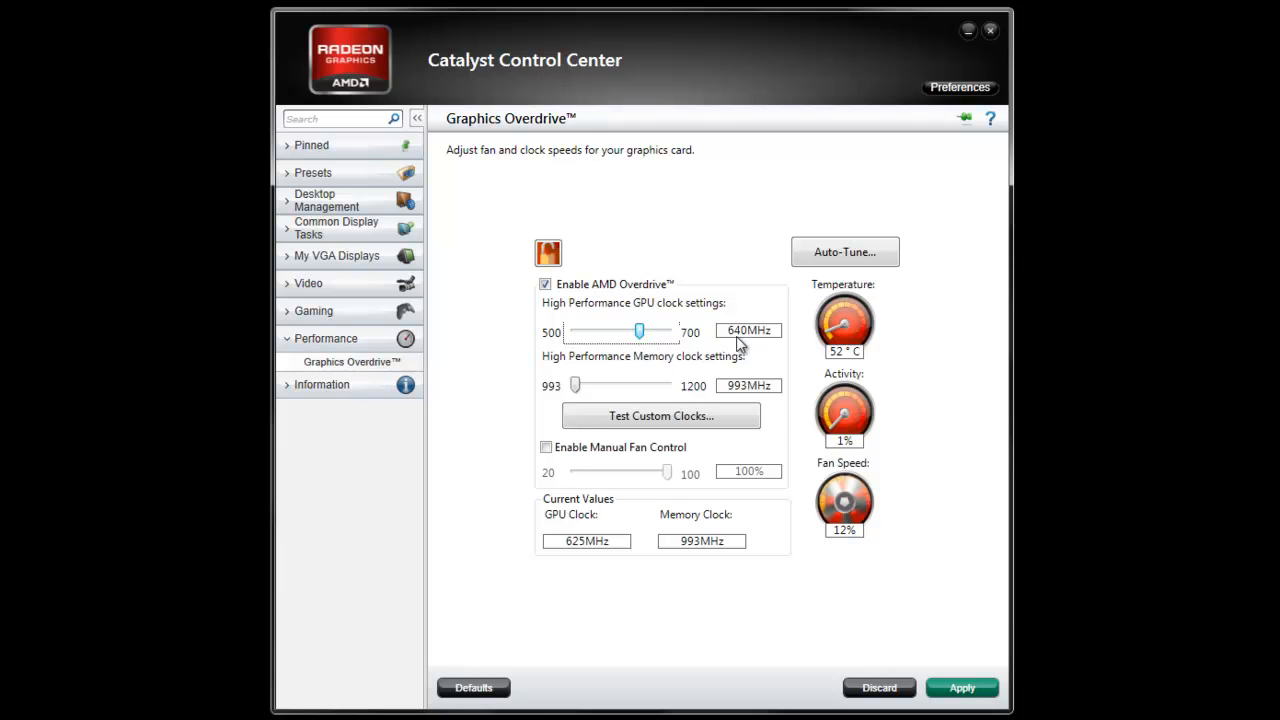
{"action": "mouse_move", "coordinate": [576, 388]}
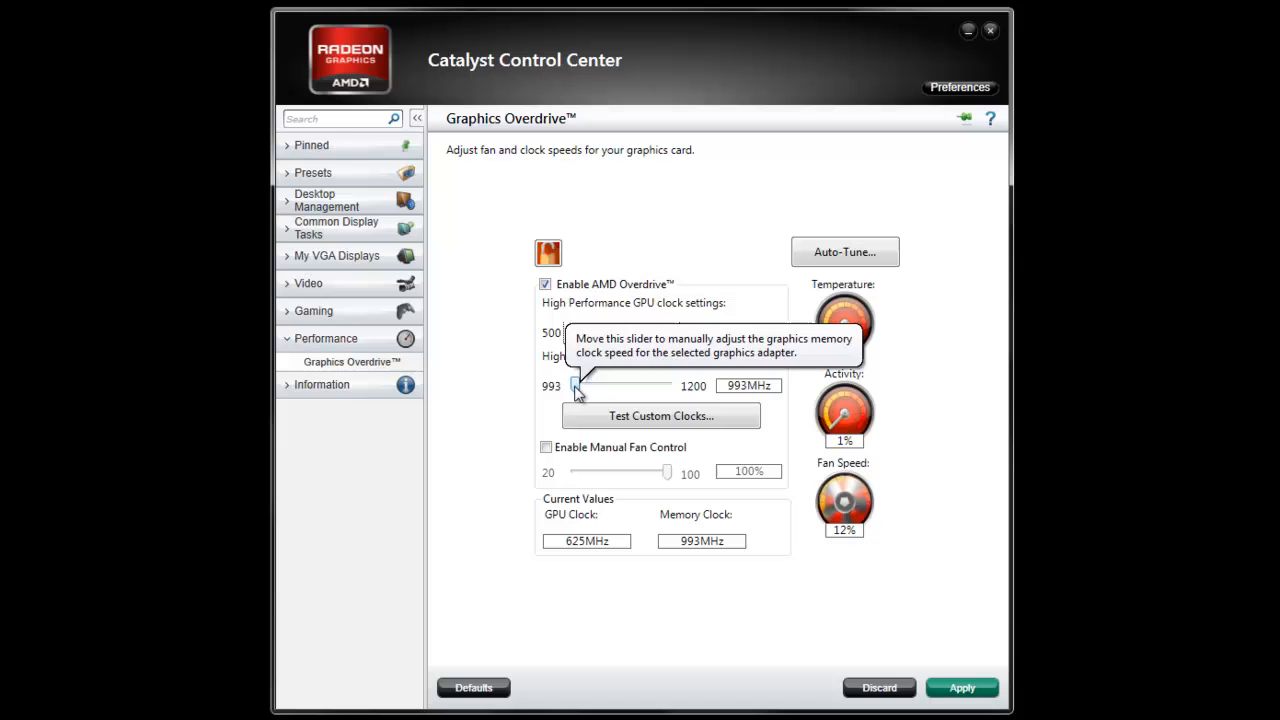
Step: Raise the high-performance memory clock from 993 to 1043MHz
{"action": "left_click_drag", "start_coordinate": [576, 386], "coordinate": [588, 386]}
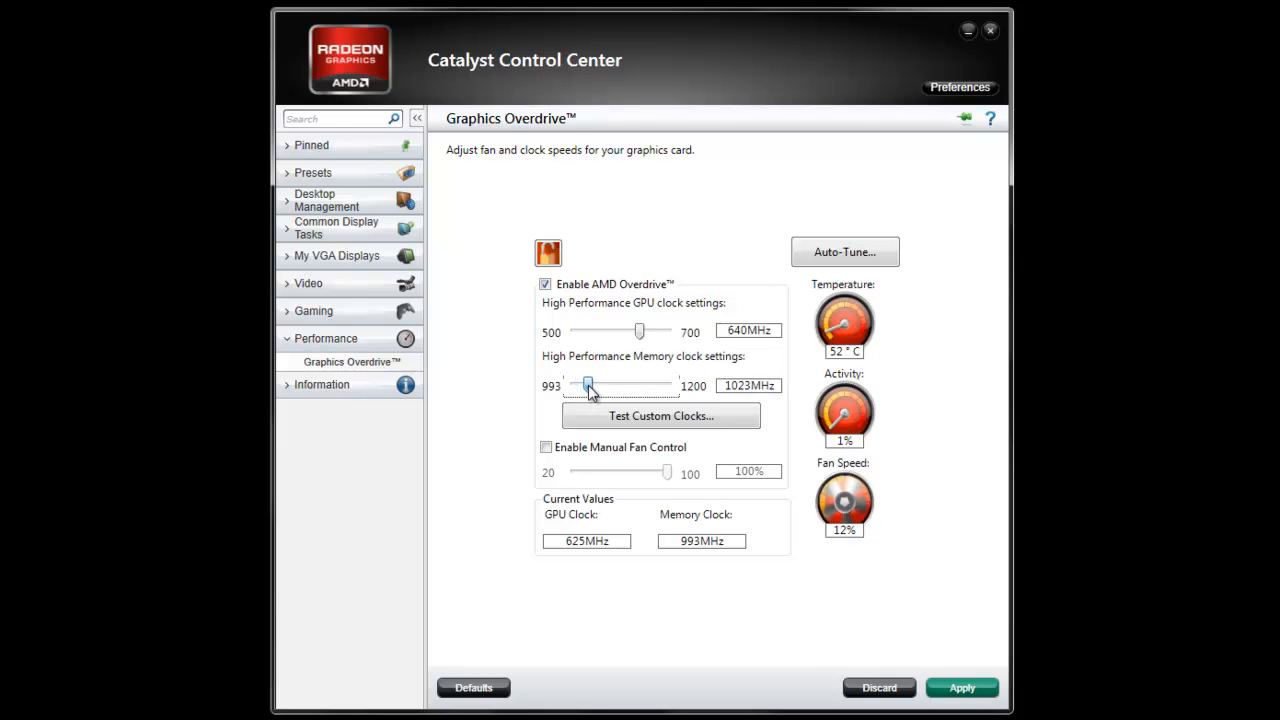
{"action": "left_click_drag", "start_coordinate": [588, 386], "coordinate": [596, 386]}
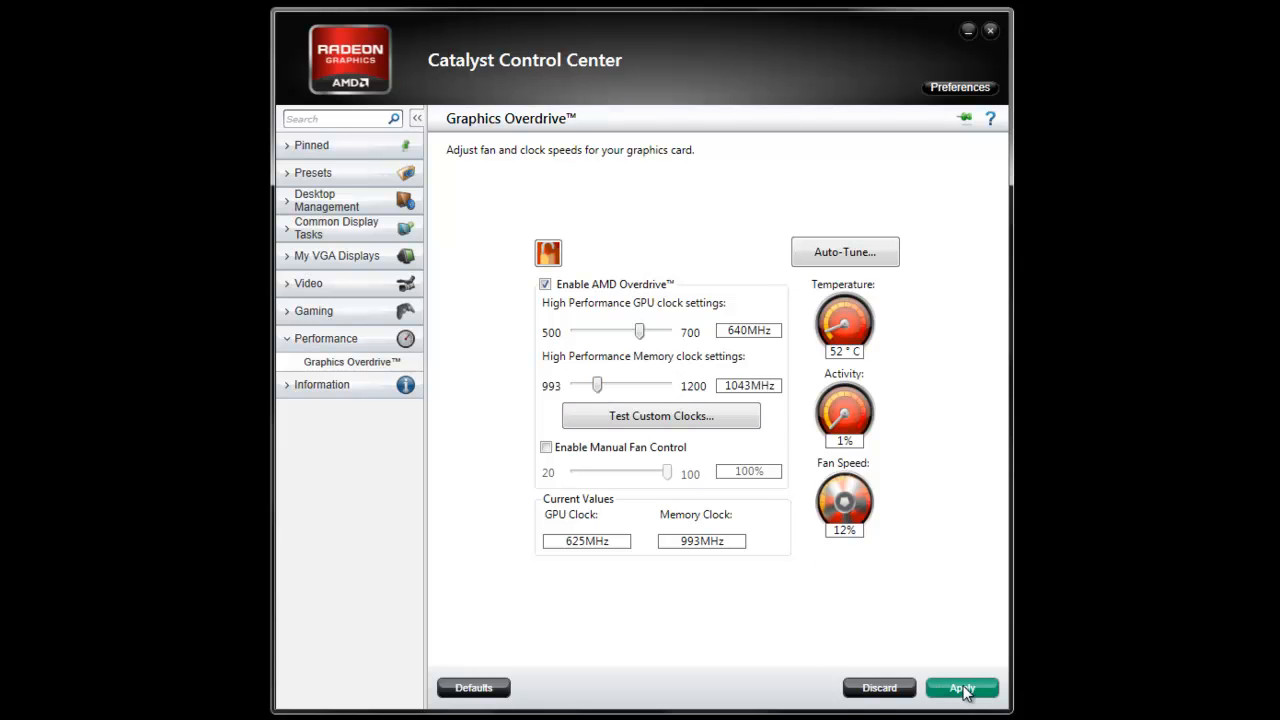
Step: Apply the 640MHz GPU and 1043MHz memory Overdrive settings
{"action": "left_click", "coordinate": [960, 688]}
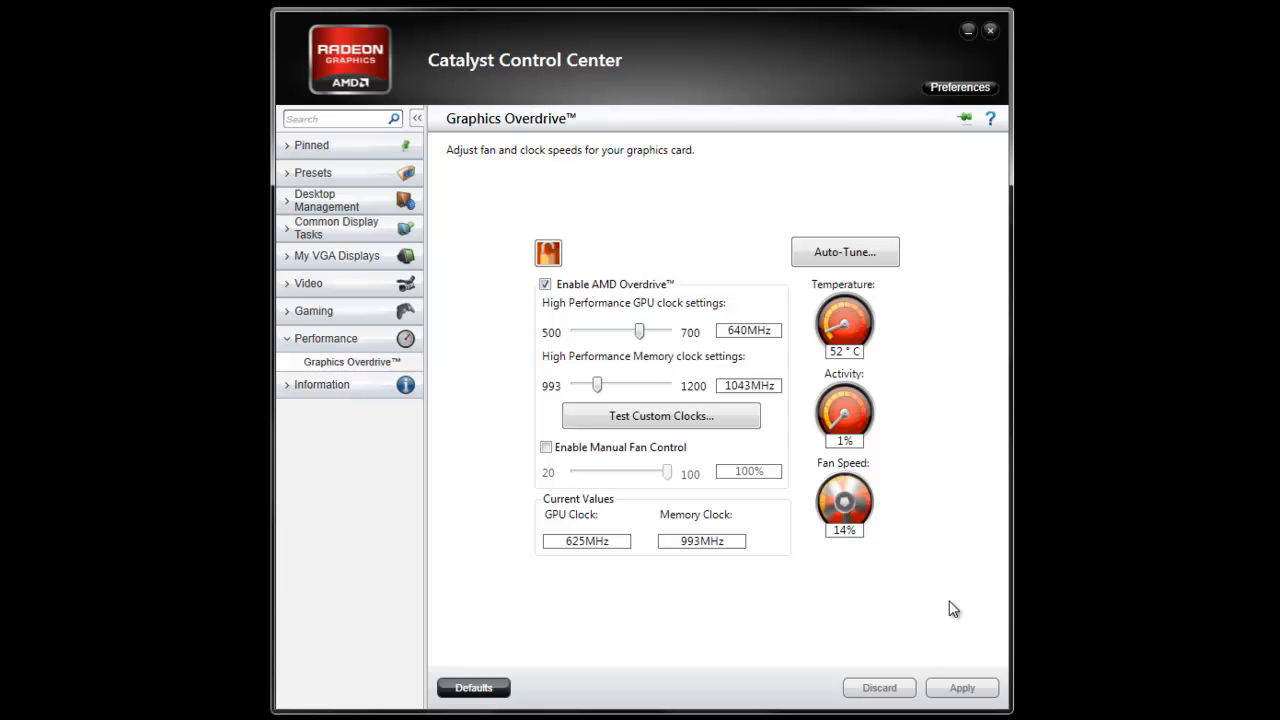
{"action": "mouse_move", "coordinate": [936, 590]}
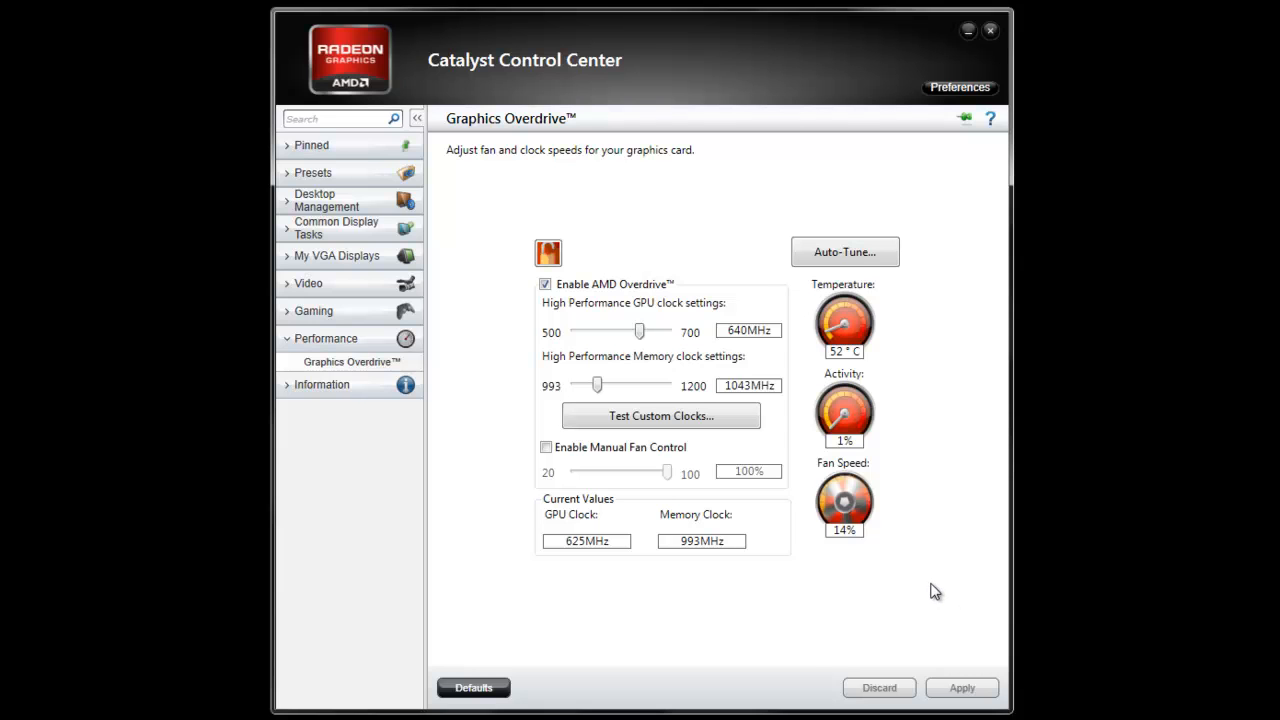